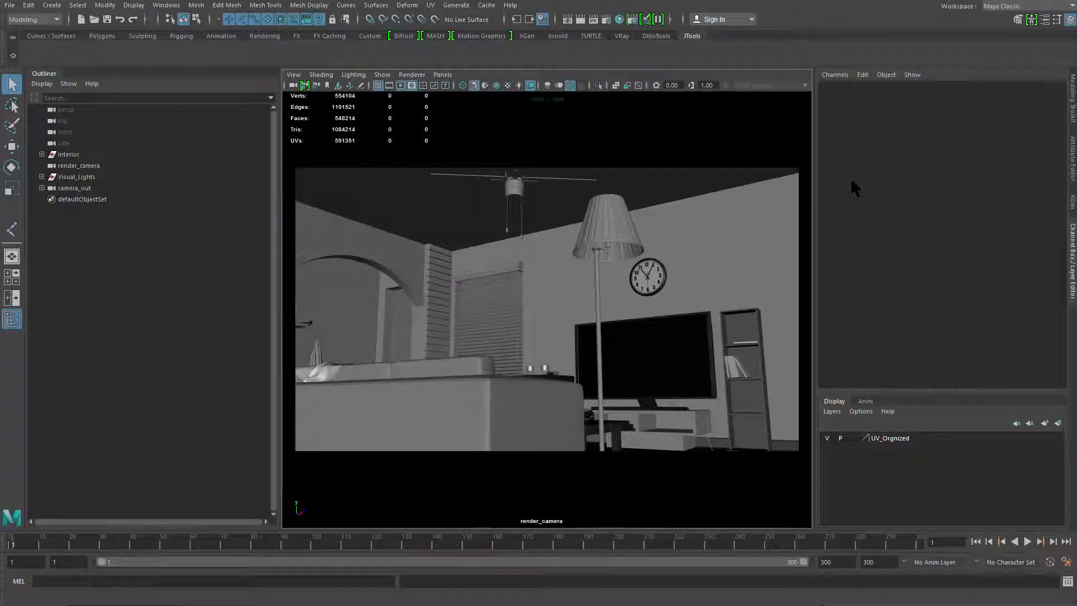
mouse_move(841, 151)
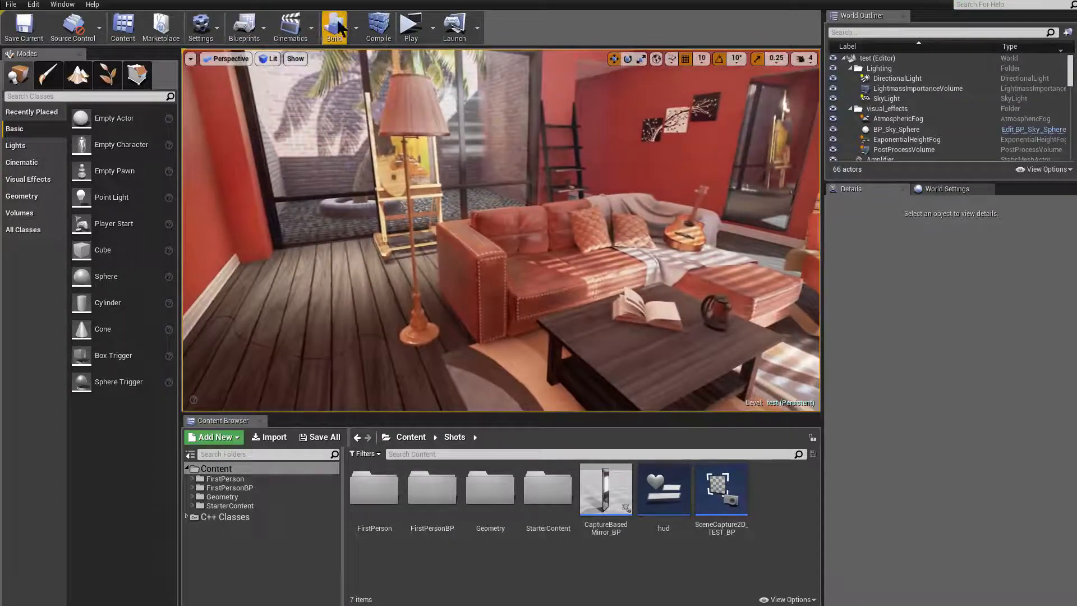
- Add a Level Sequence from the Cinematics menu and save it into a new Shots folder
left_click(291, 25)
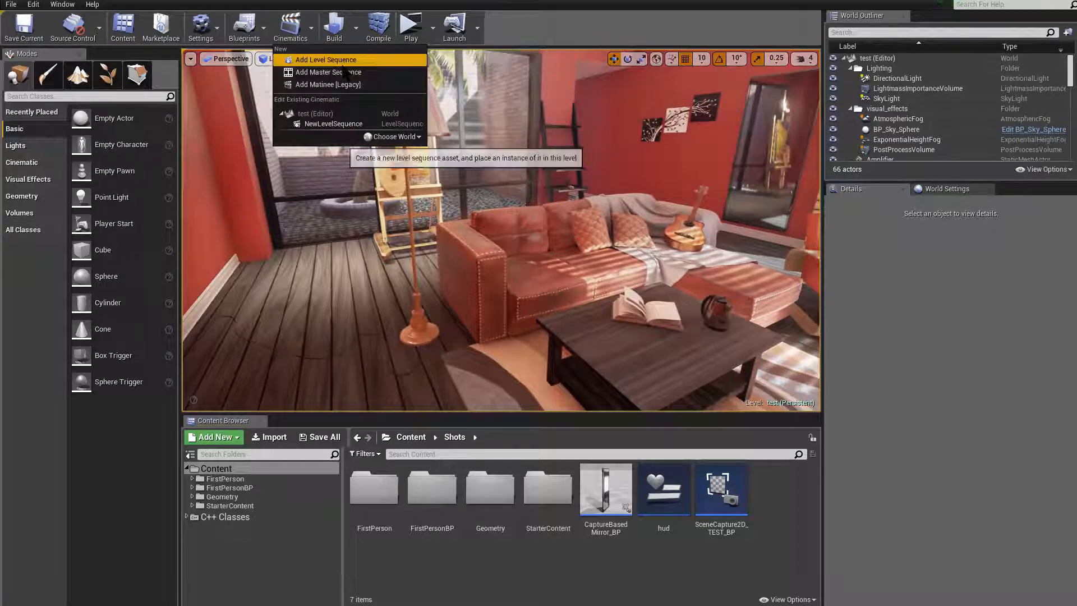
left_click(325, 60)
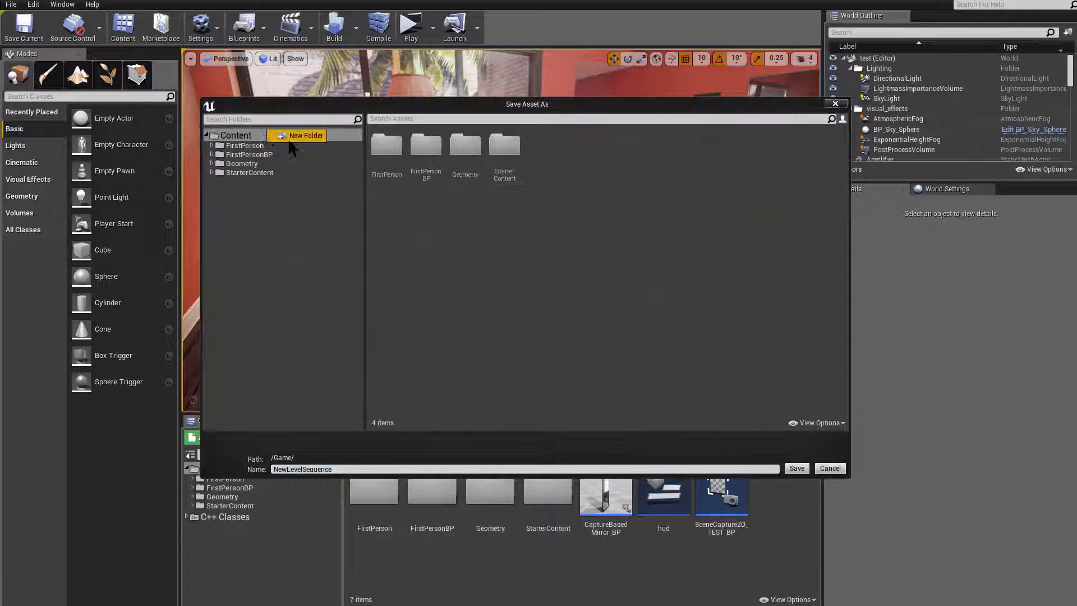
left_click(303, 136)
type("Shots")
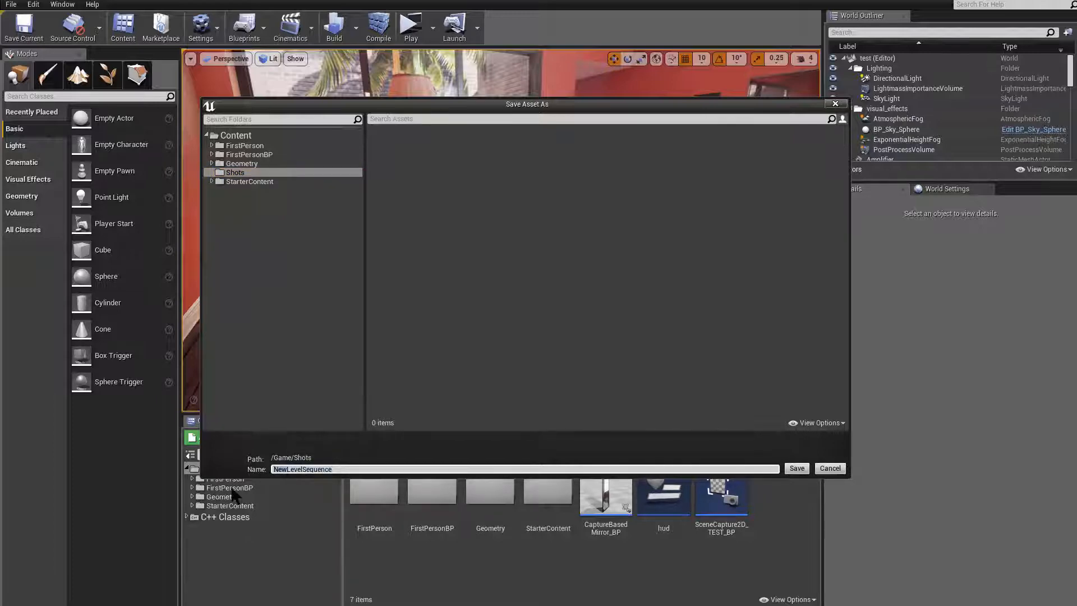
left_click(796, 468)
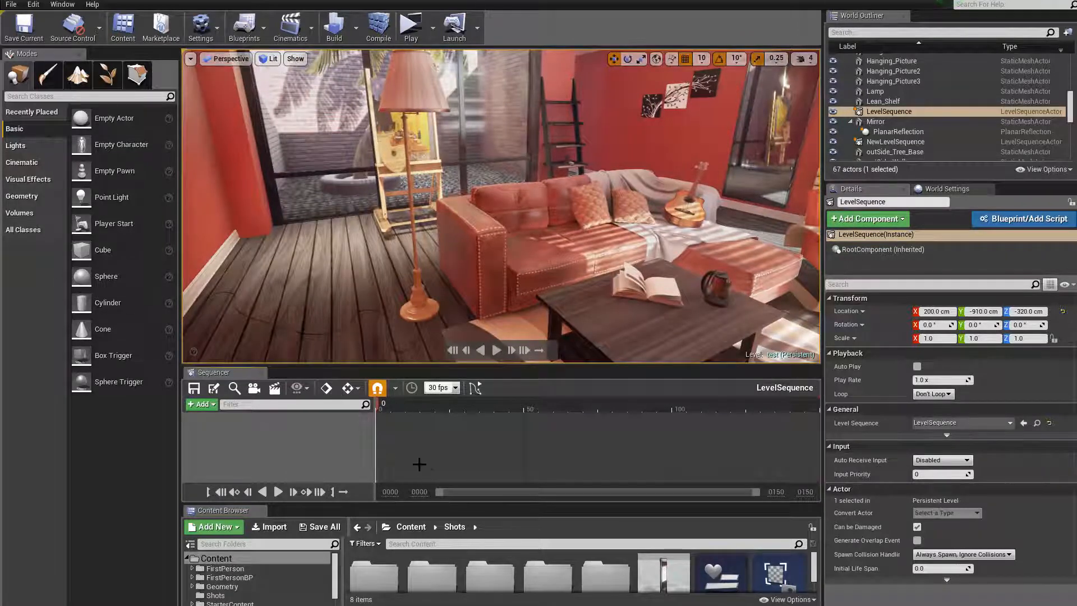
mouse_move(253, 389)
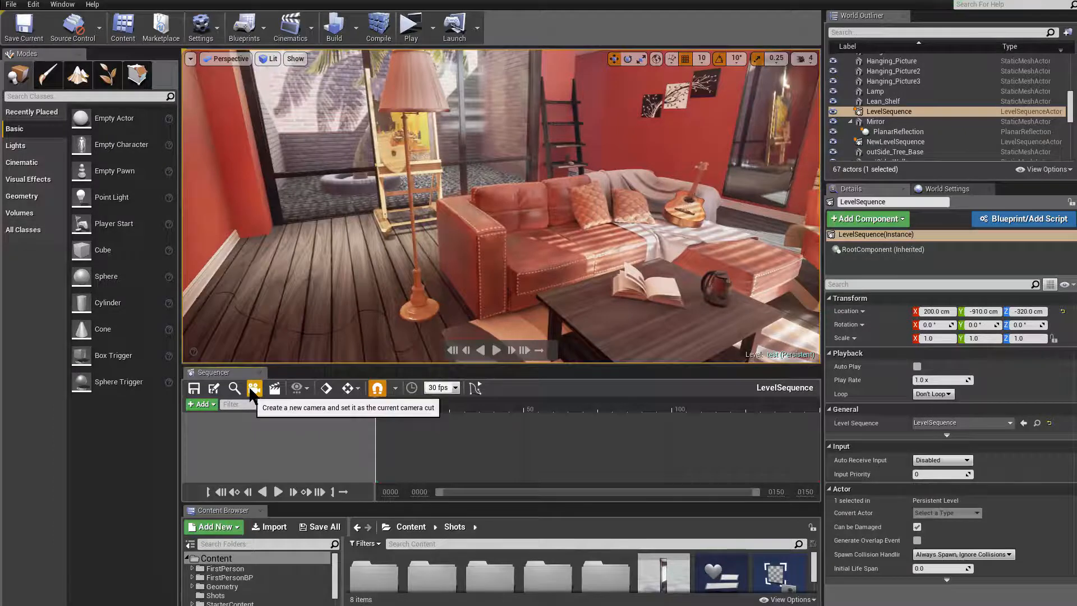
- Create a cine camera as the camera cut and select its Transform track while scrubbing the timeline
left_click(253, 388)
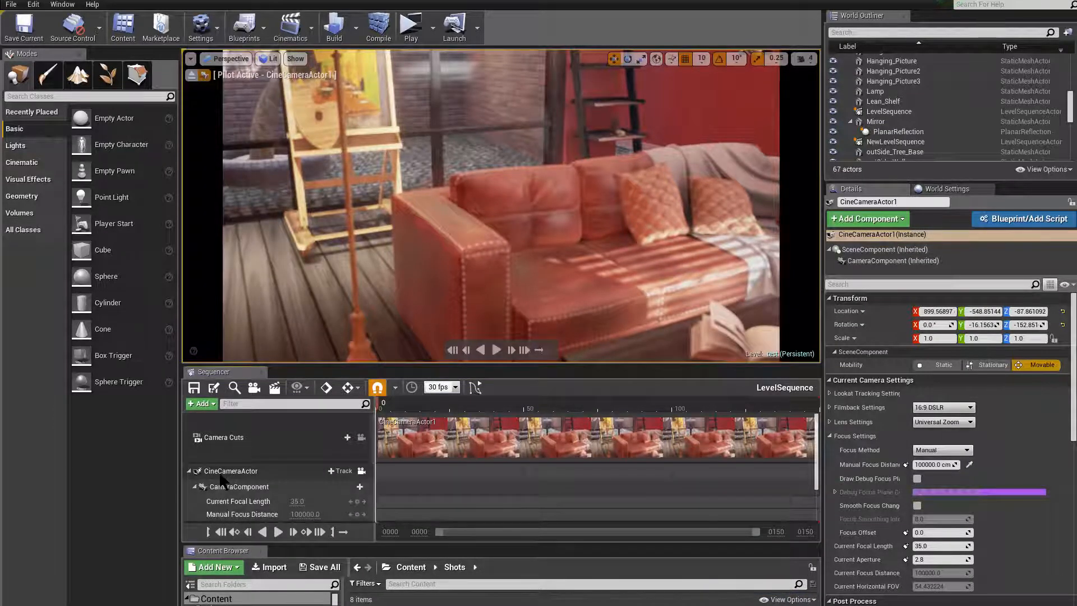
left_click(231, 470)
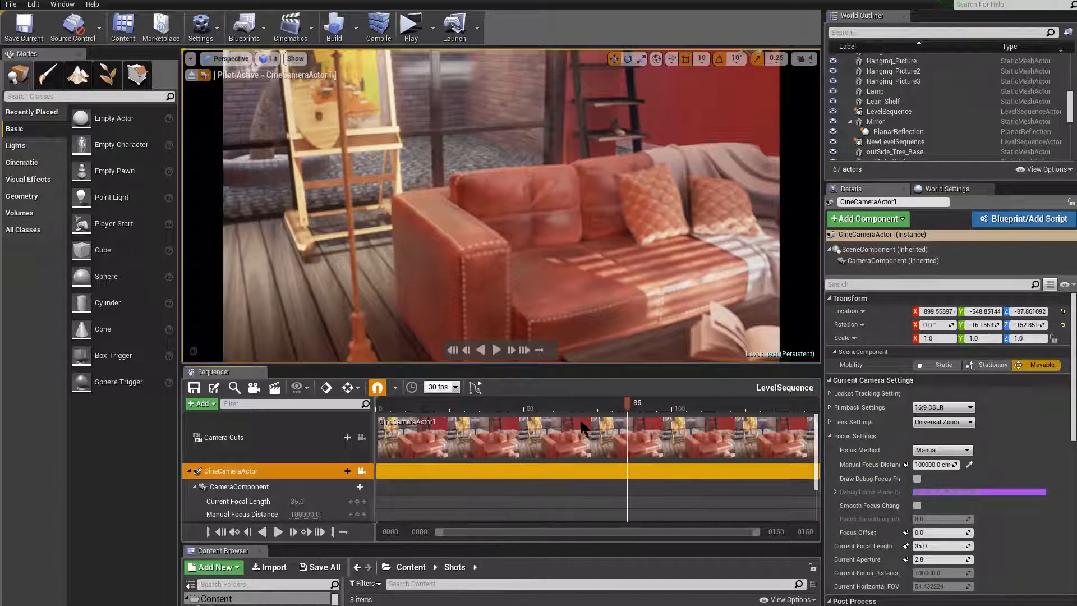
left_click_drag(626, 402, 780, 401)
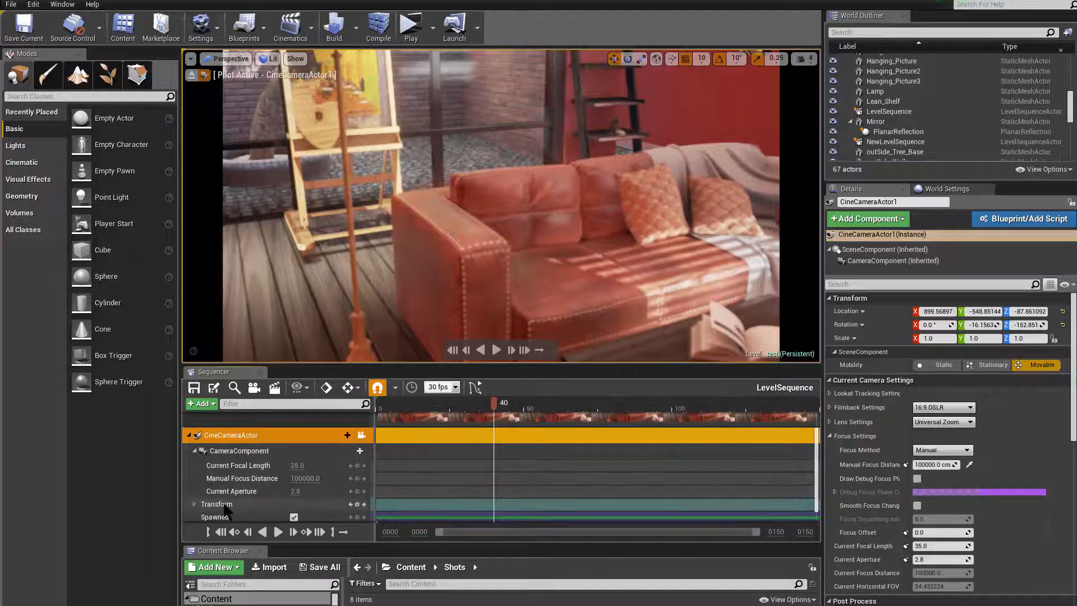
left_click(215, 504)
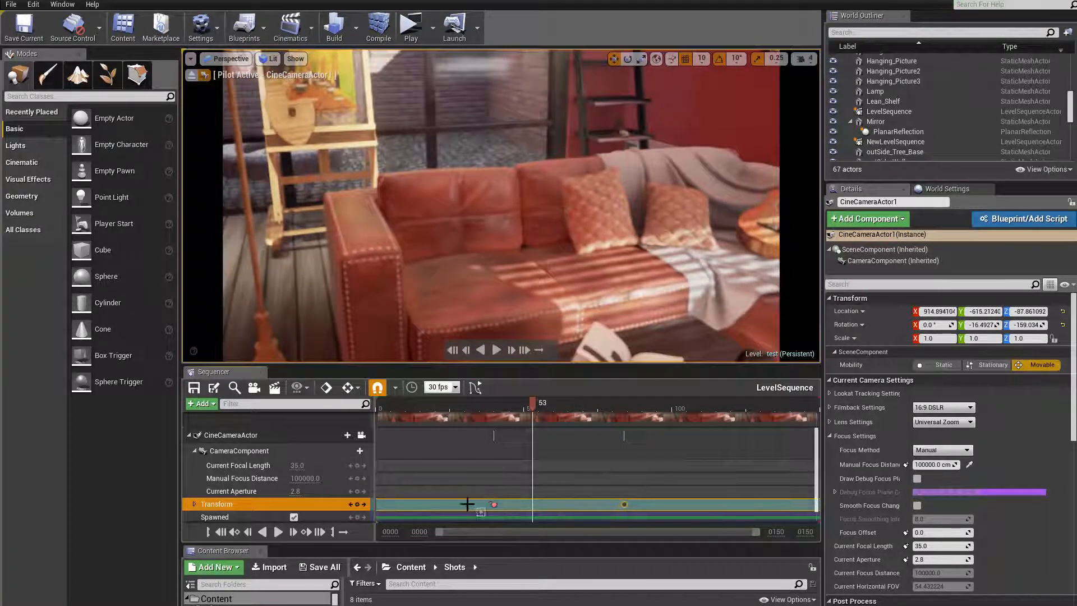
left_click_drag(532, 402, 495, 402)
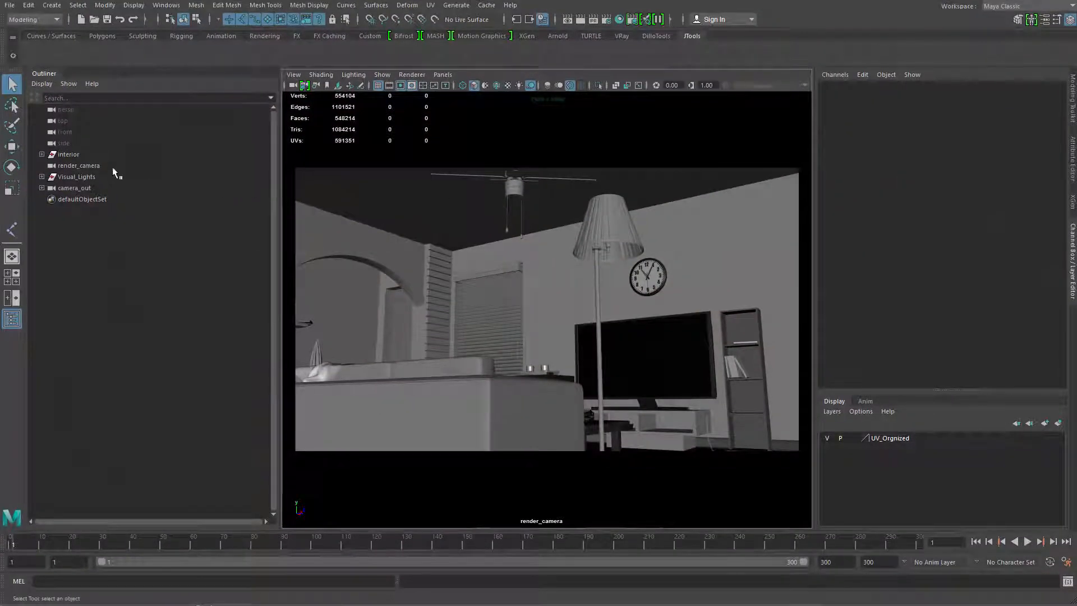
- Load render_camera into the Unreal Camera Generator as the camera to export, with zero offsets
left_click(79, 165)
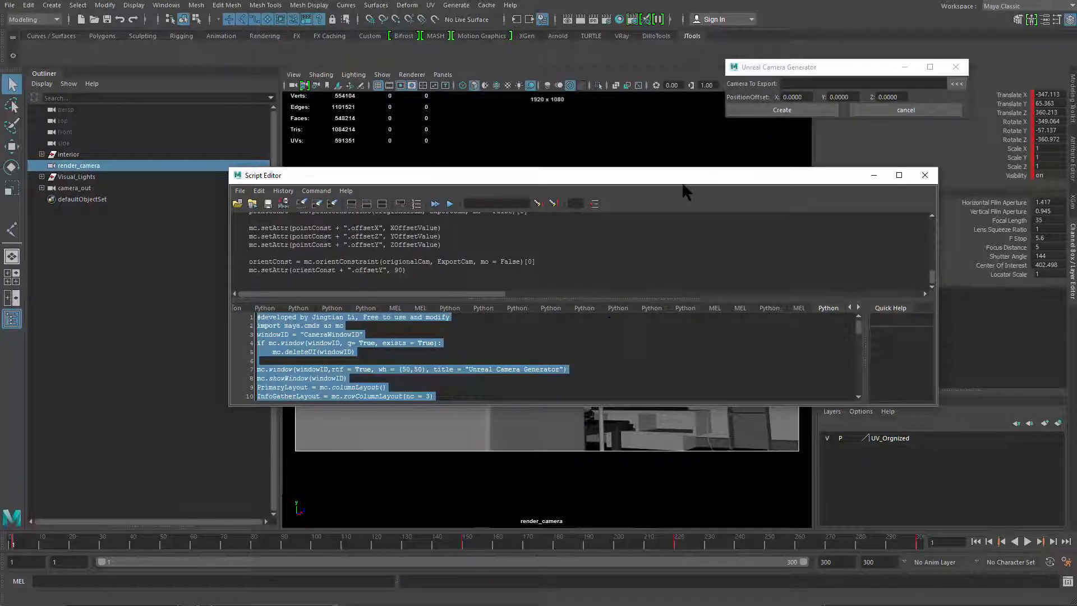
left_click(924, 176)
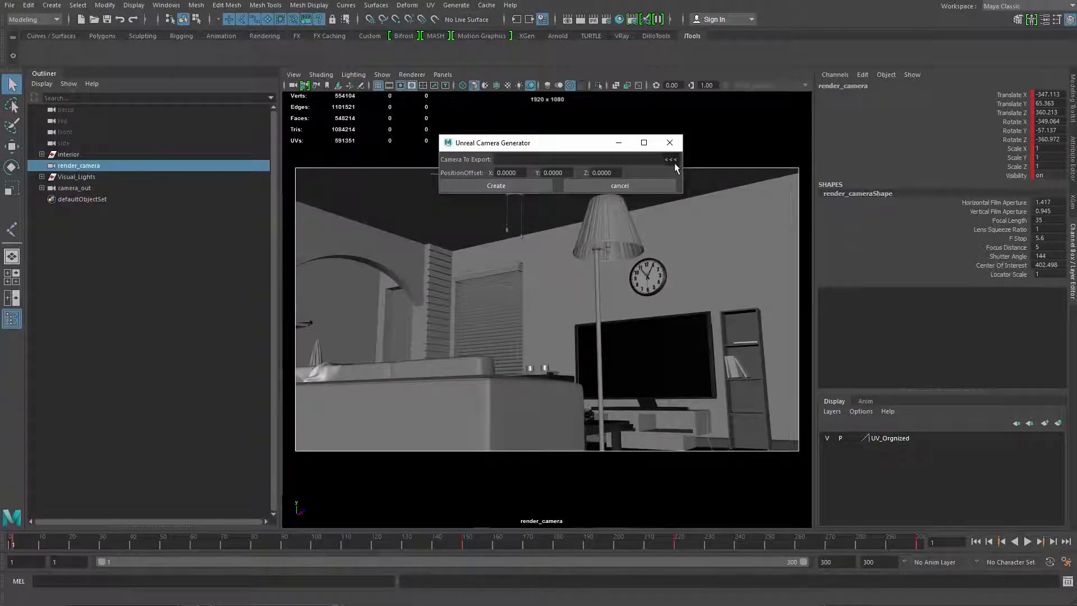
left_click(670, 159)
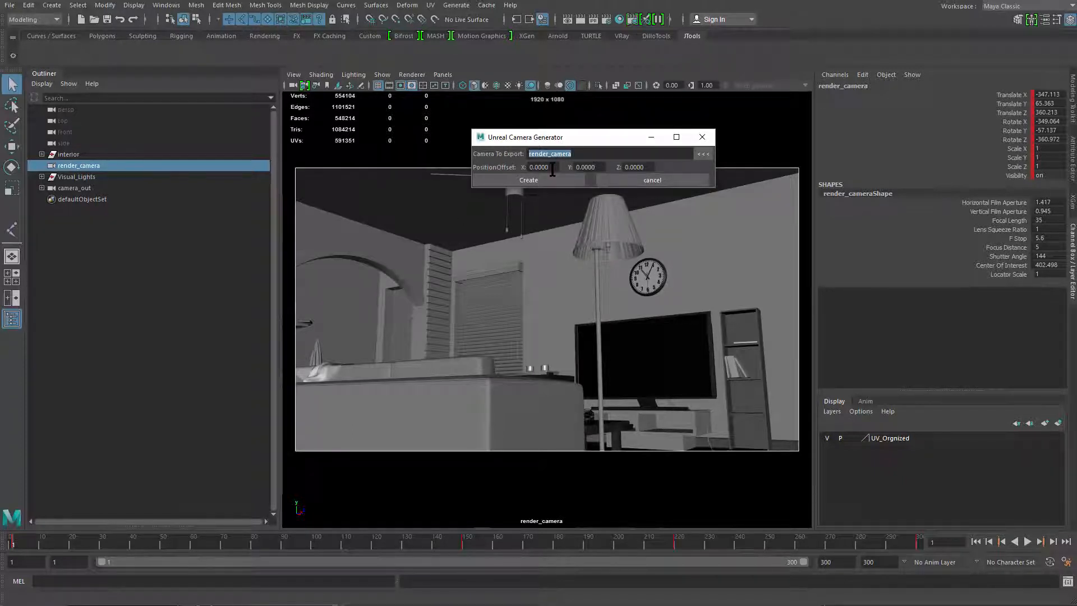
left_click(586, 167)
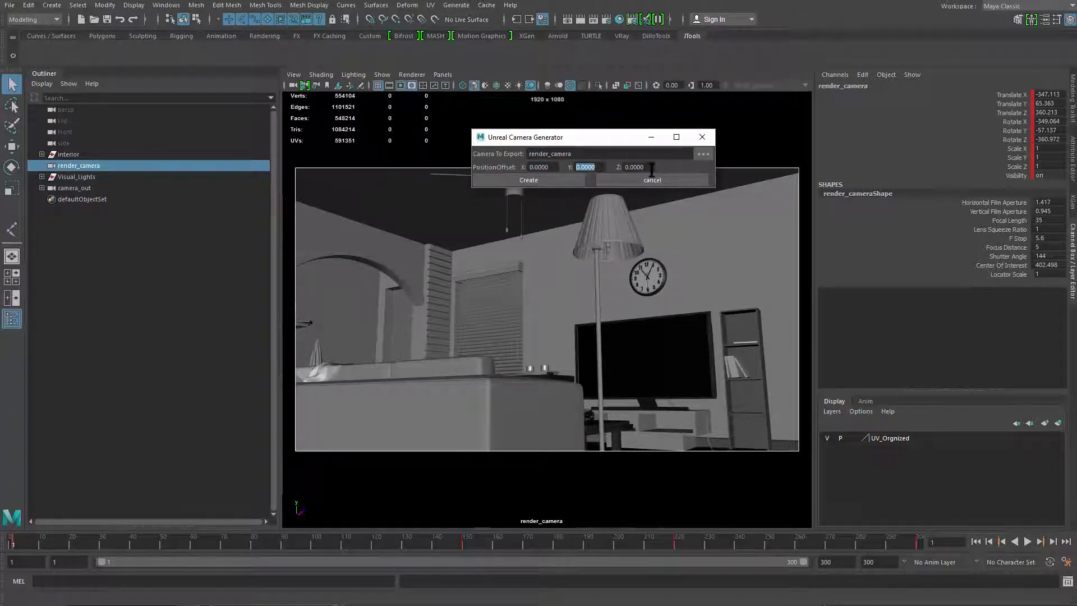
left_click(634, 166)
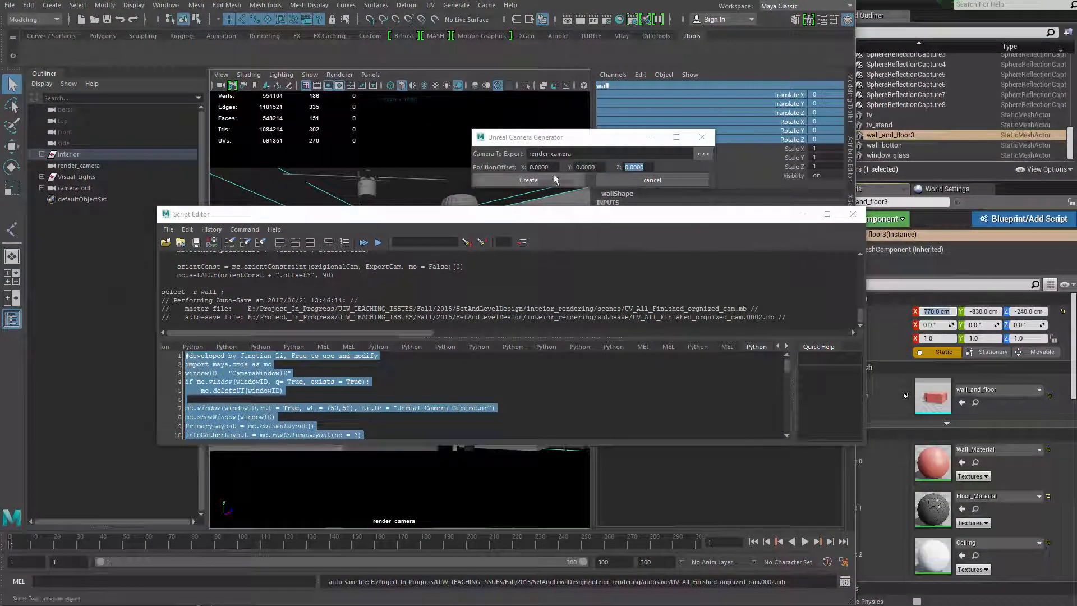
- Enter position offsets 770, -830, -240 and create the export camera from render_camera
left_click(539, 166)
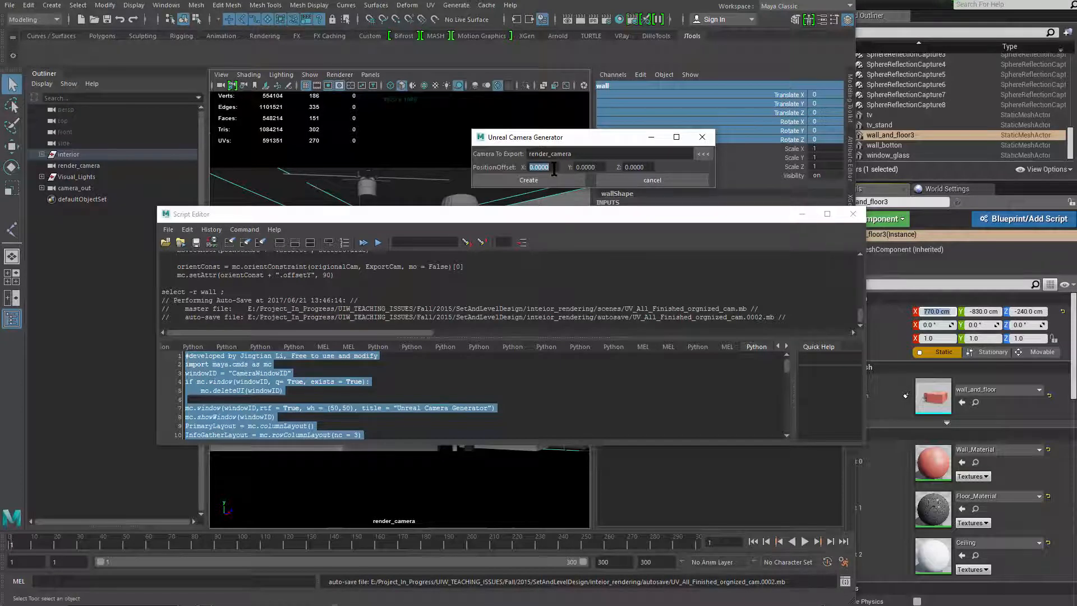
type("770")
left_click(593, 167)
type("-830.0000")
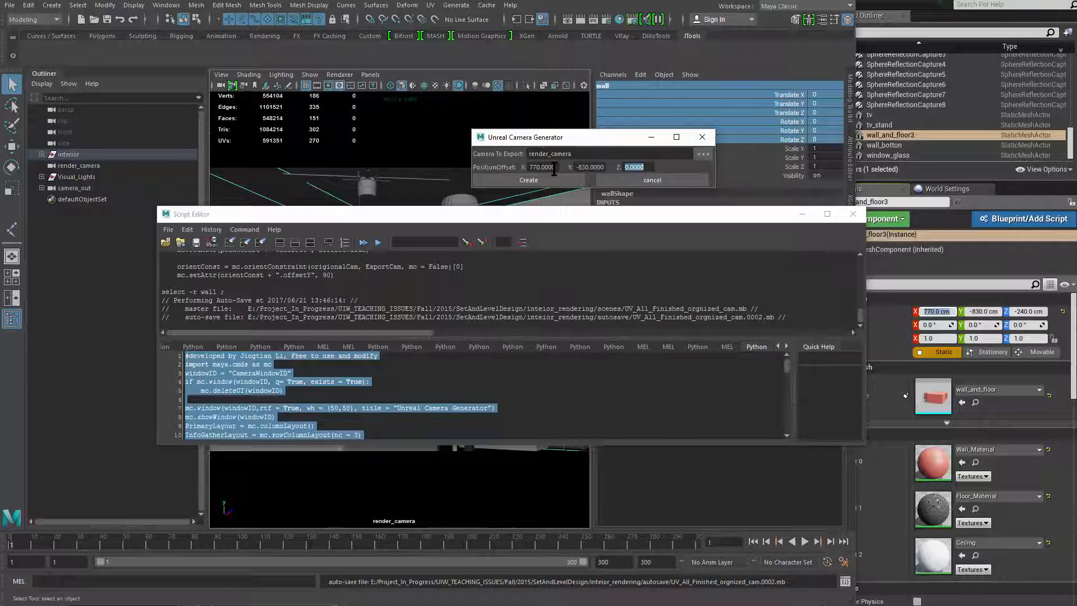
type("-240")
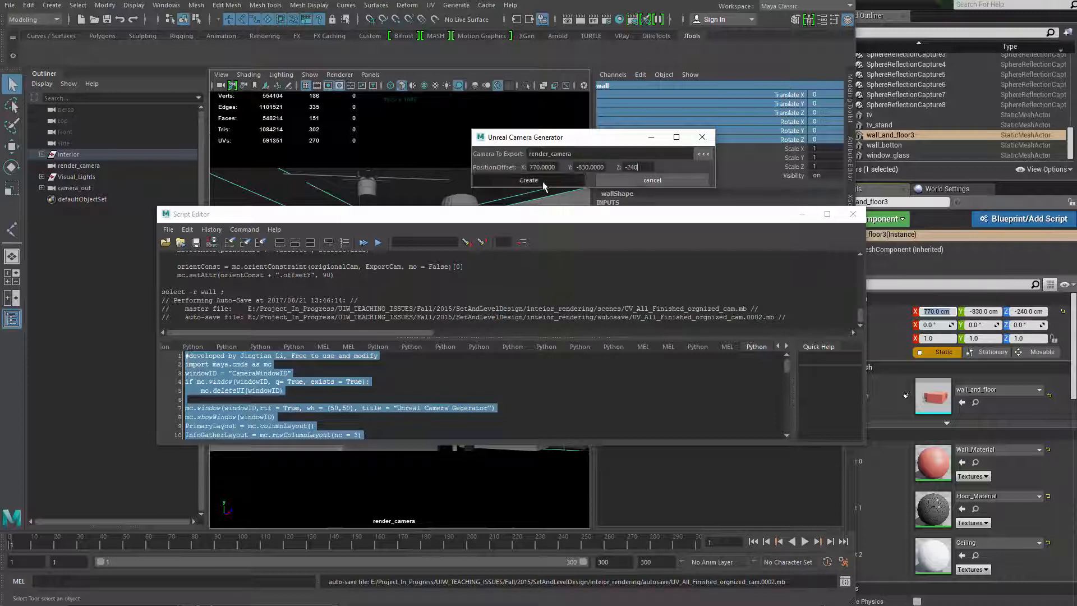
left_click(529, 180)
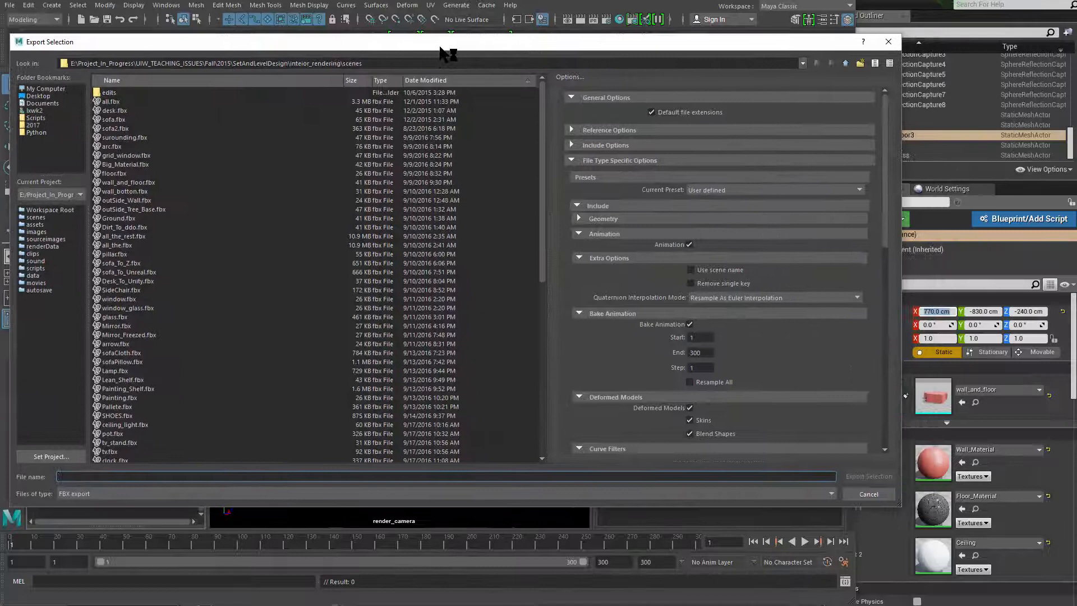
- Choose the Autodesk Media & Entertainment FBX preset, target the Desktop and reveal Bake Animation options
left_click(777, 190)
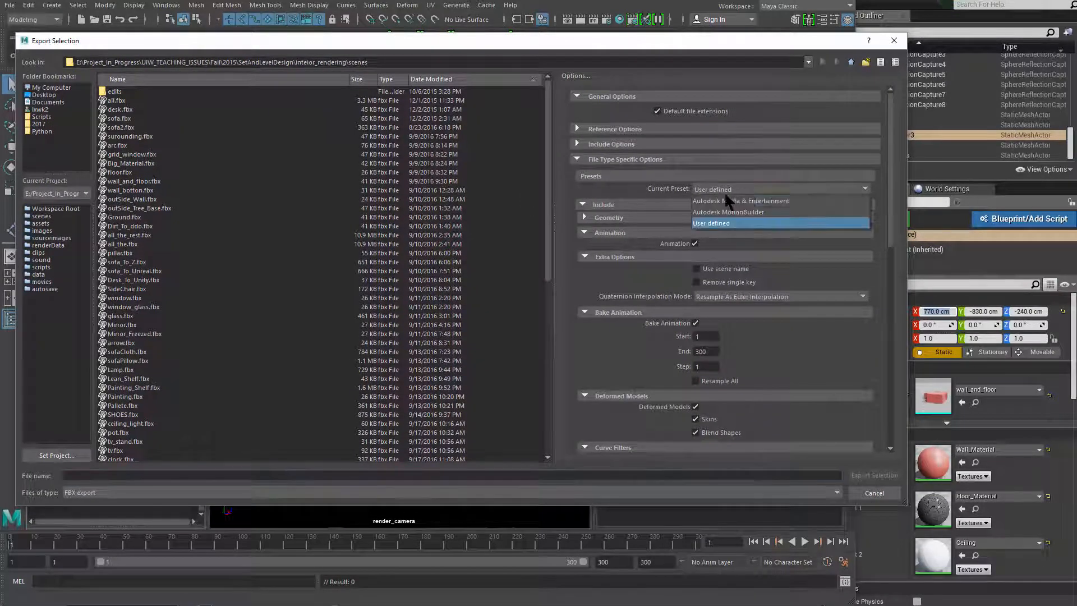
mouse_move(720, 202)
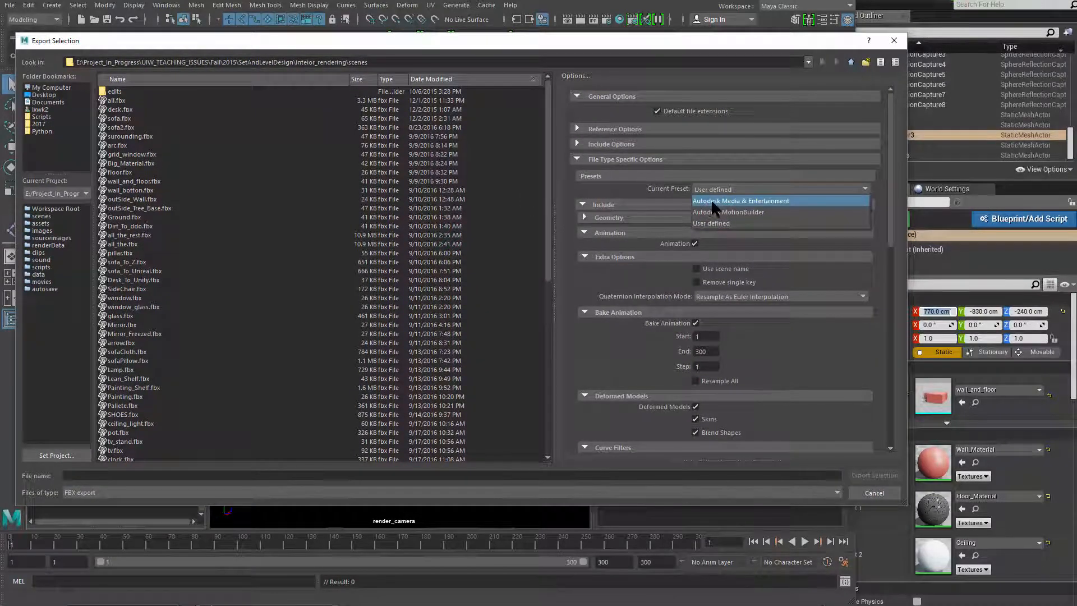
left_click(741, 201)
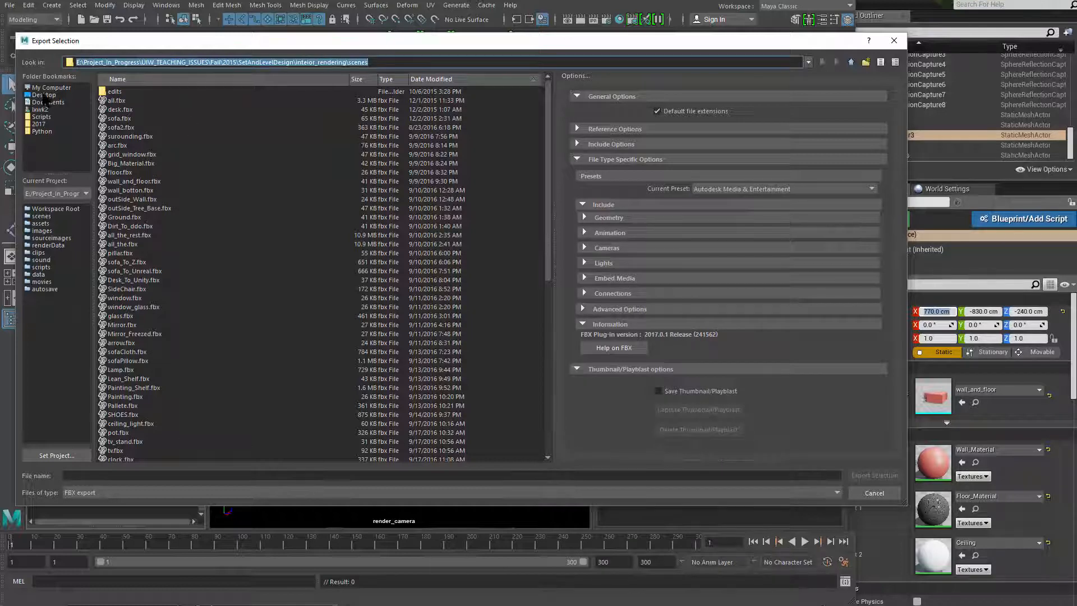
left_click(45, 94)
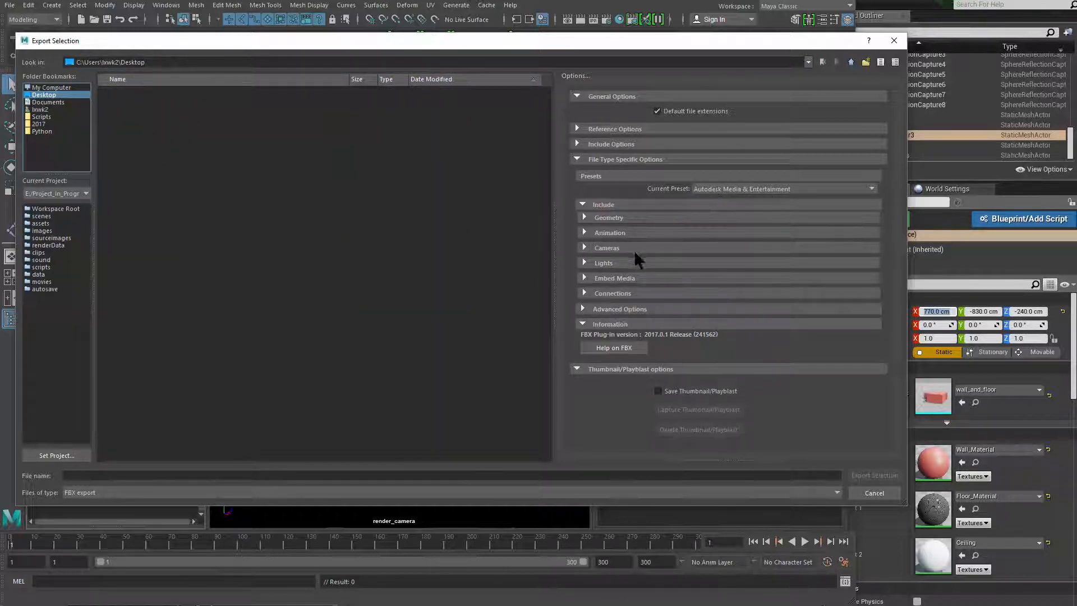
left_click(585, 232)
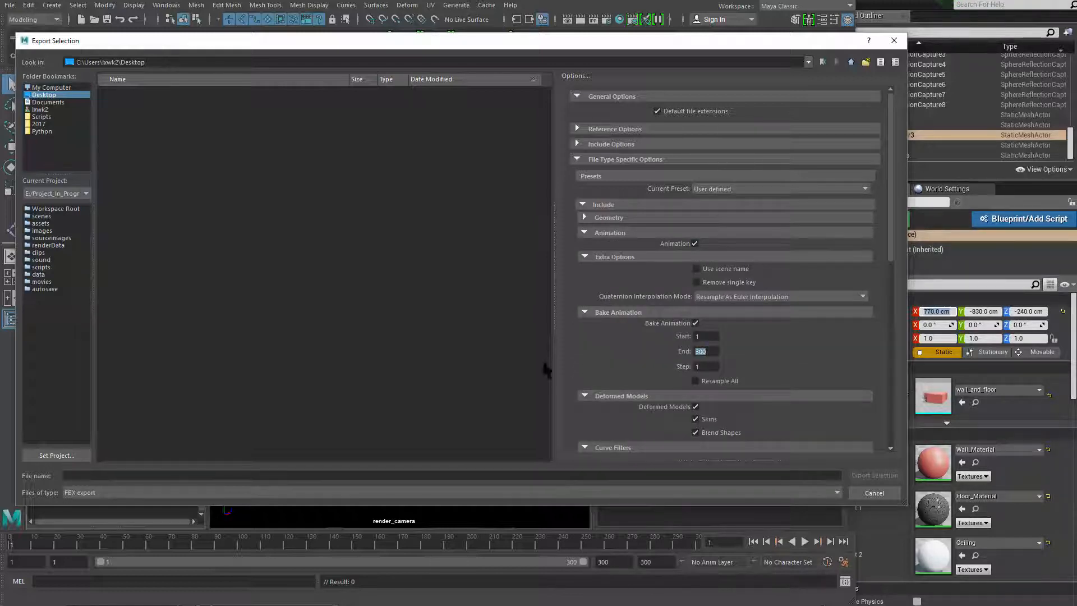
mouse_move(638, 360)
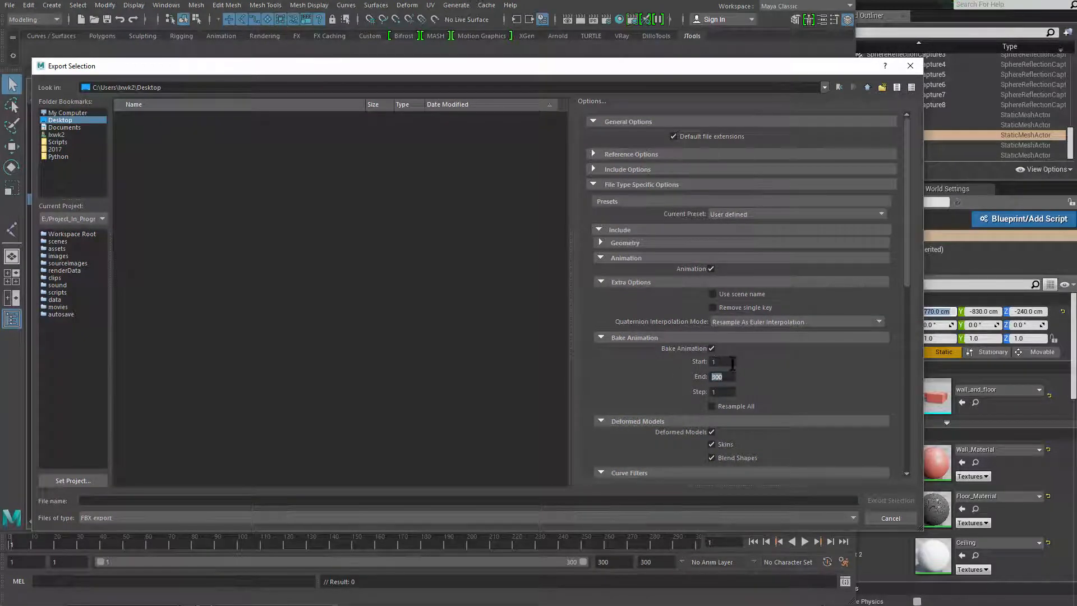
mouse_move(824, 389)
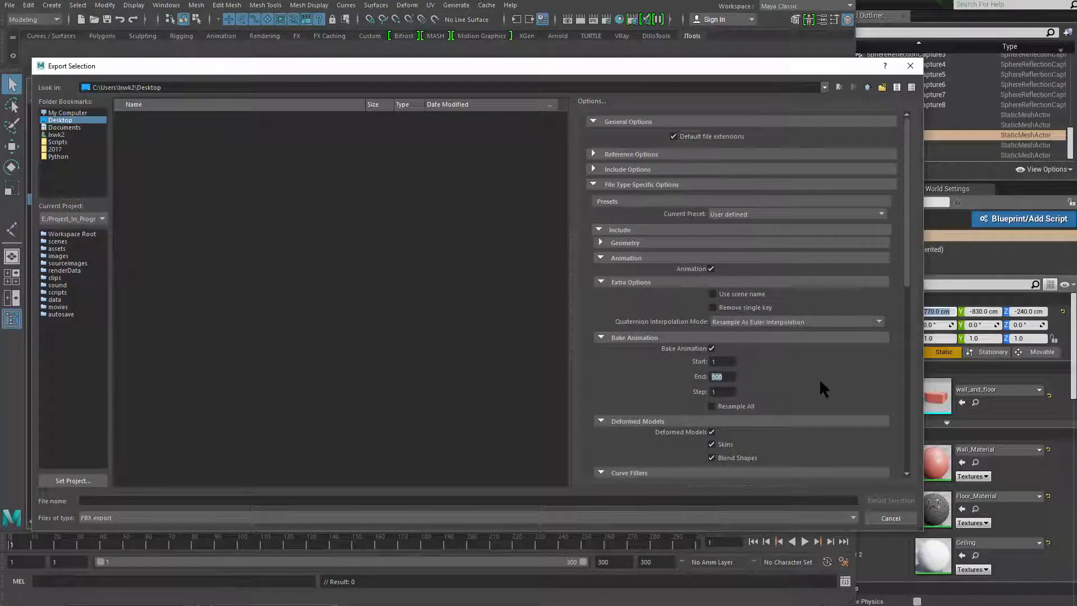
- Set Axis Conversion up axis to Z and export the selection as an FBX named cam
scroll("down", 3)
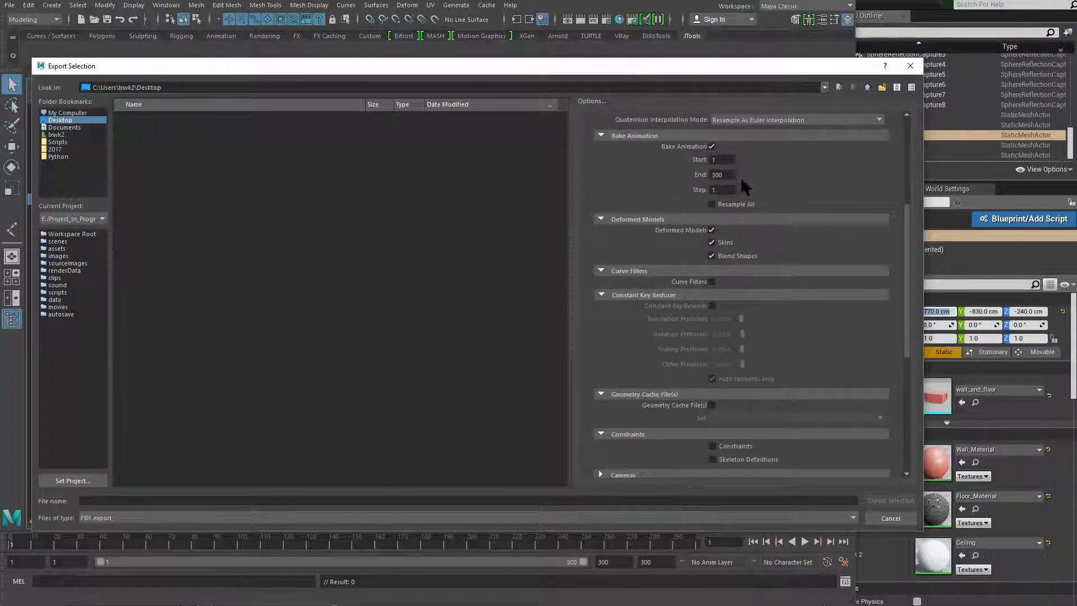
scroll("down", 3)
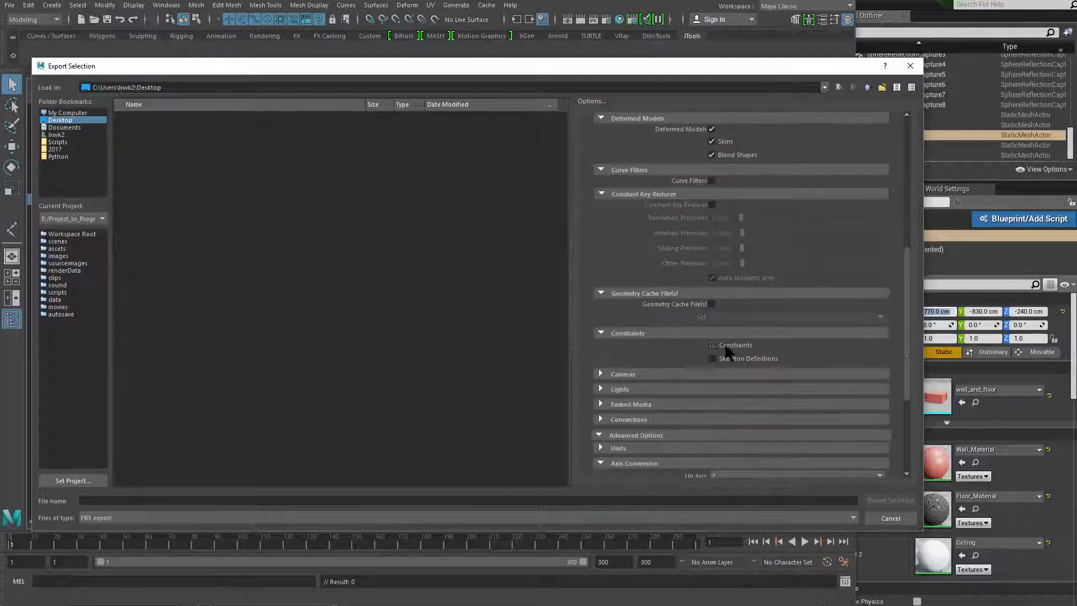
scroll("down", 3)
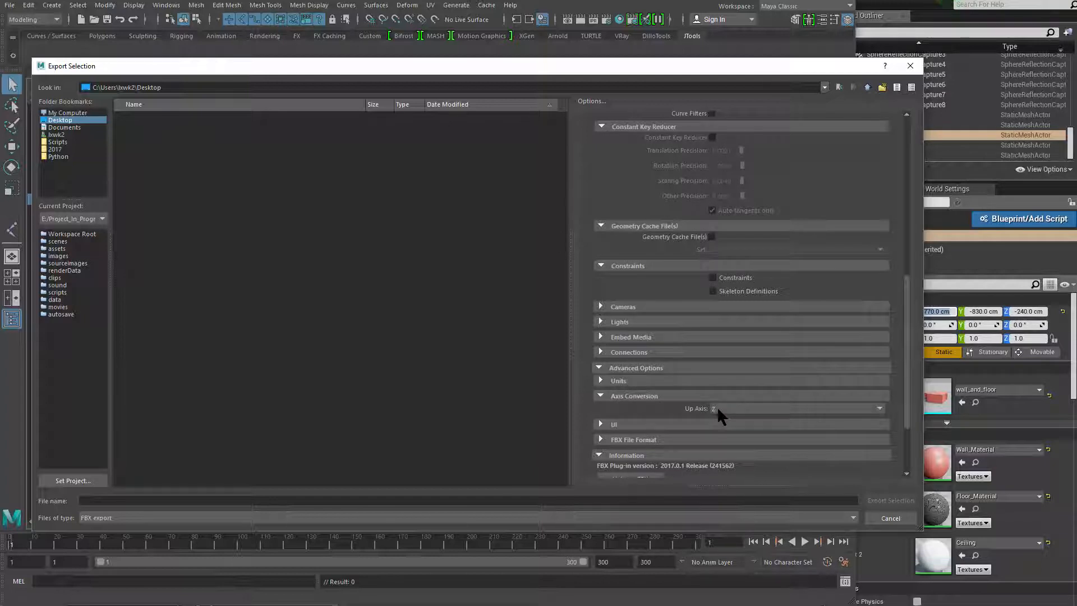
left_click(260, 500)
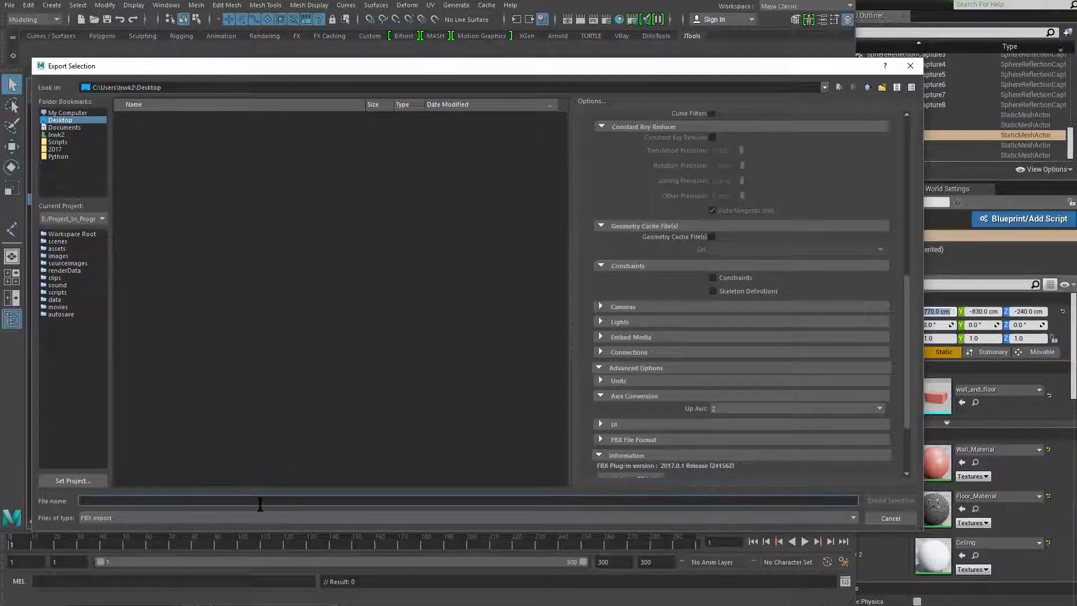
type("d")
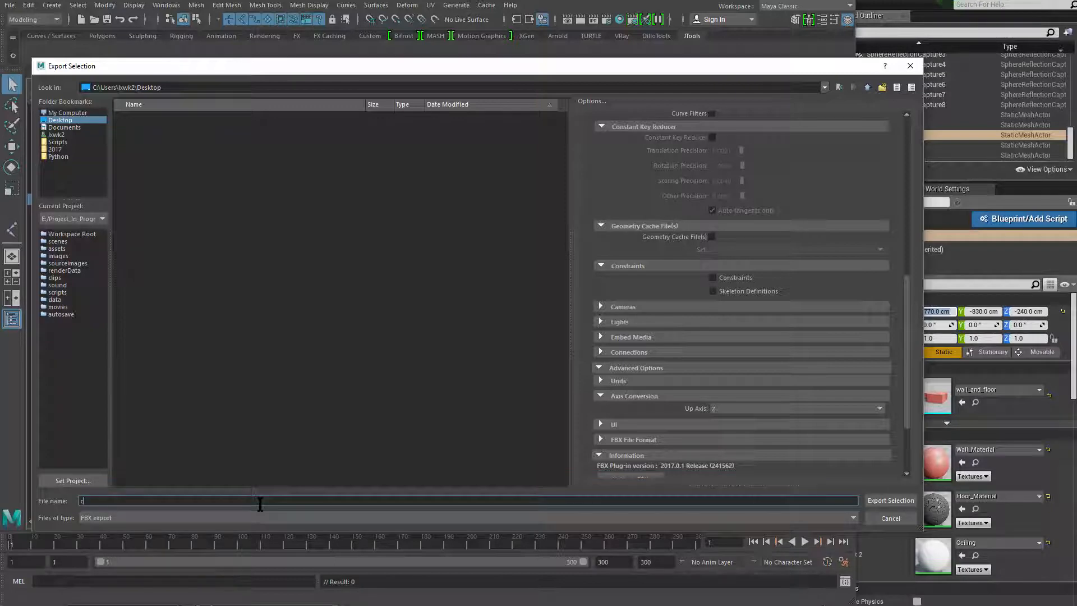
type("am")
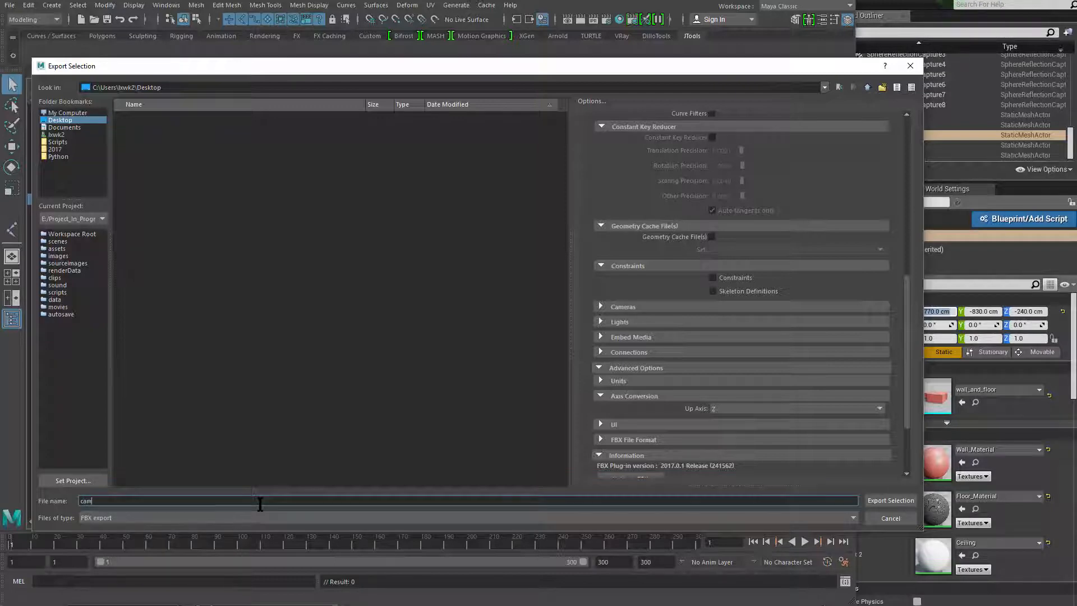
left_click(891, 500)
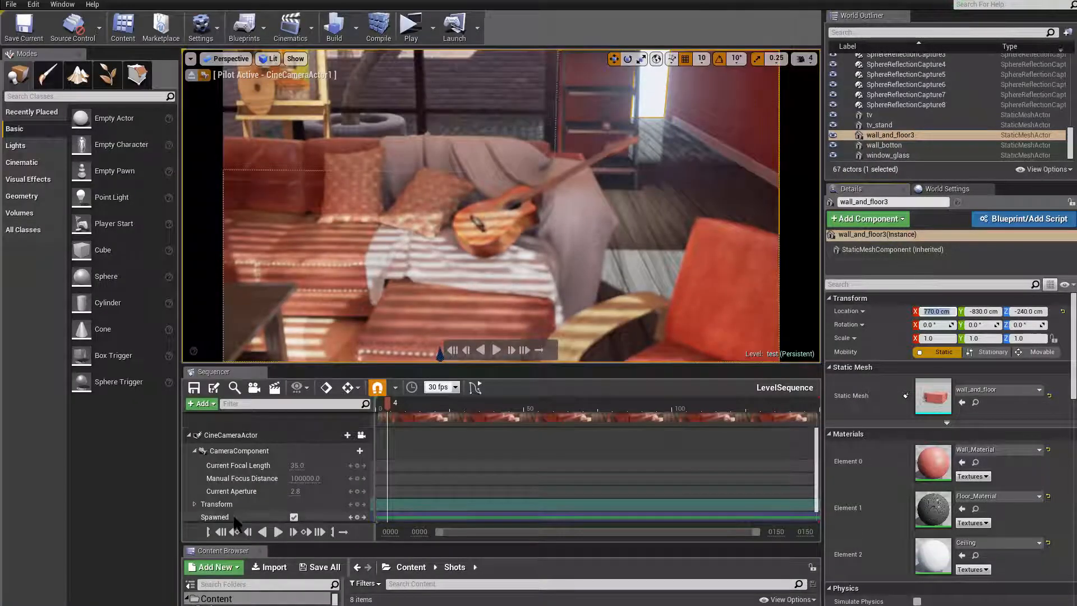
- Import camera.fbx from the Desktop onto the CineCameraActor track in the Sequencer
left_click(231, 452)
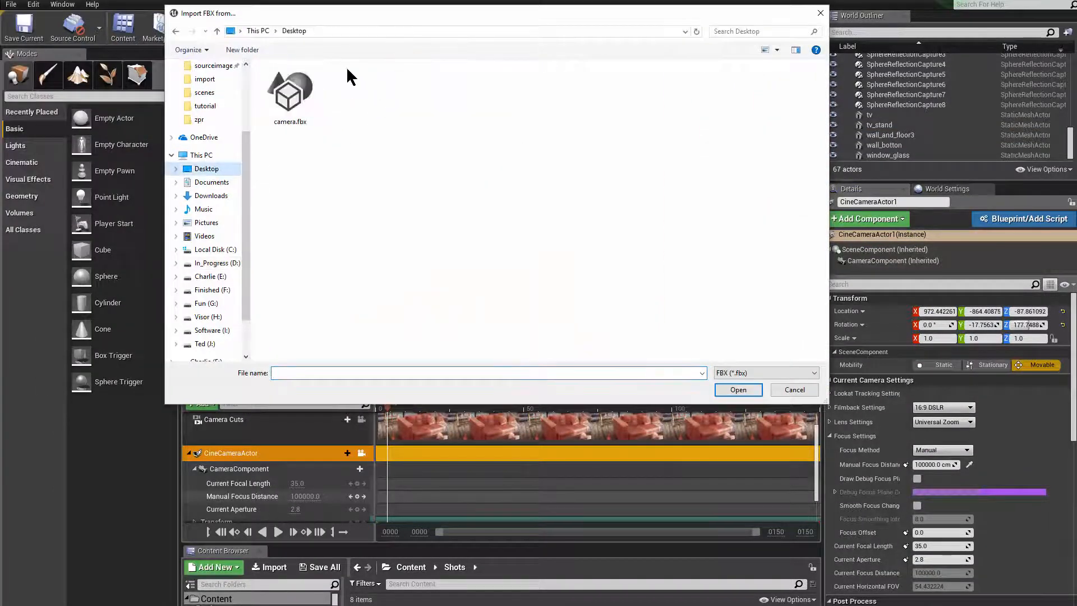
left_click(795, 390)
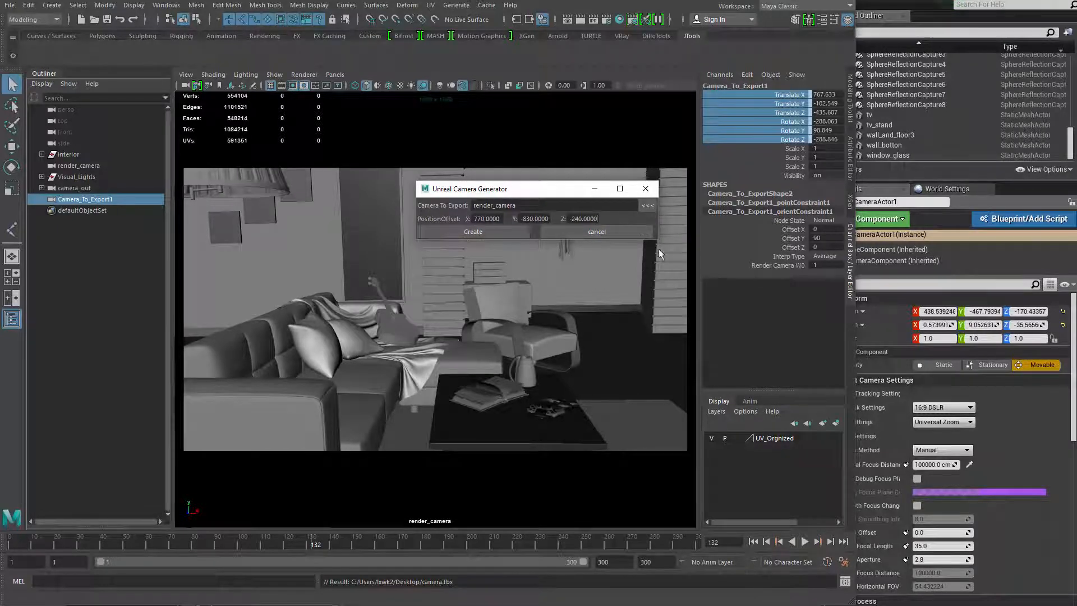
left_click_drag(470, 188, 564, 194)
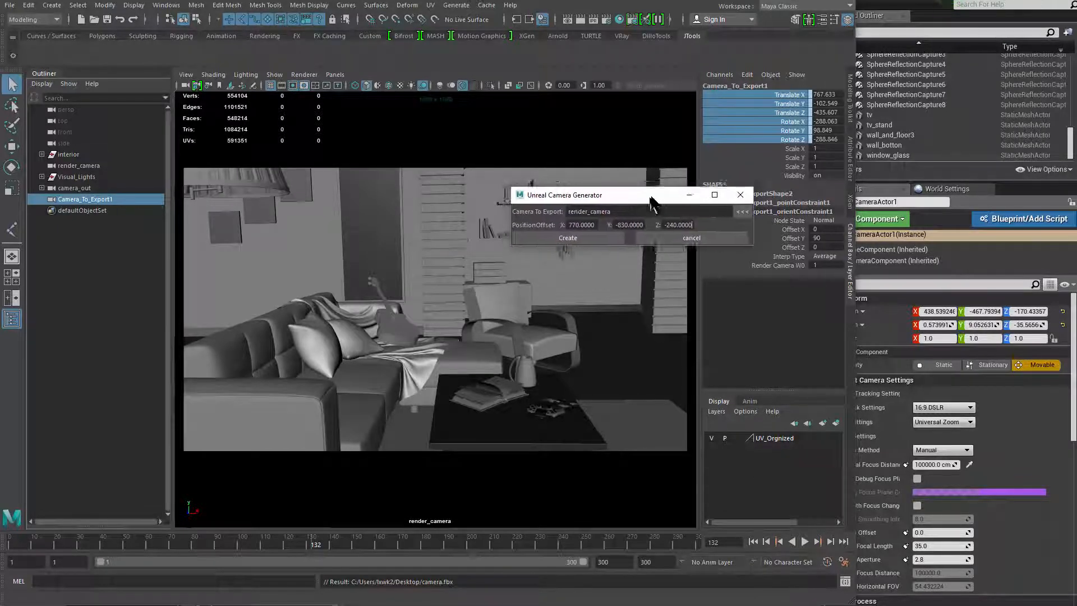